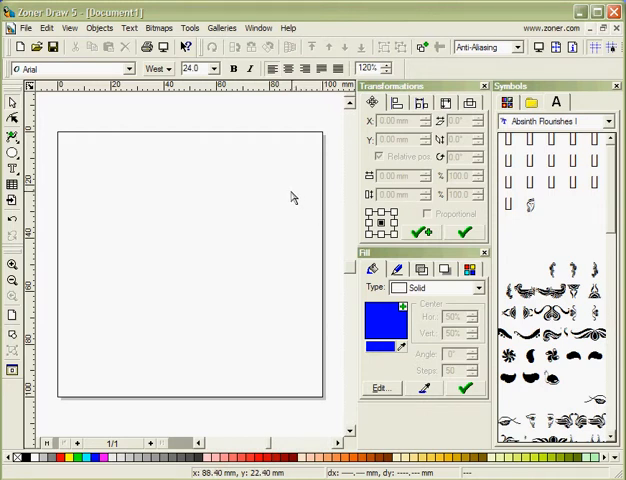
{"action": "mouse_move", "coordinate": [284, 204]}
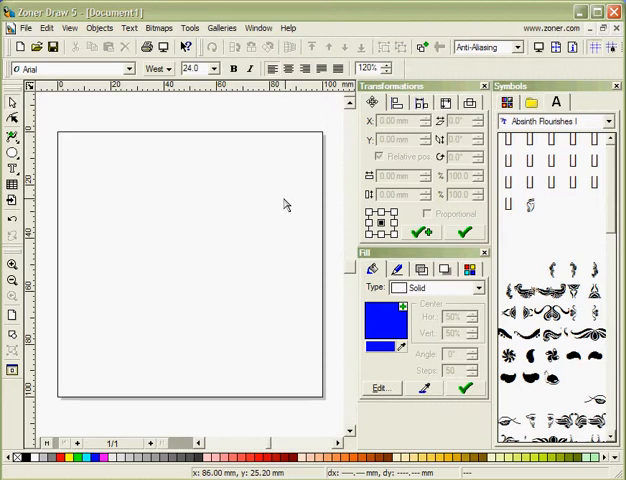
{"action": "mouse_move", "coordinate": [288, 202]}
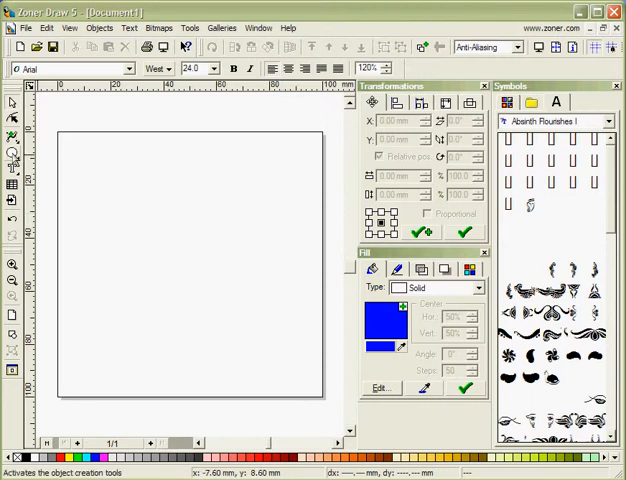
Step: Draw a large blue circle in the page centre and switch to the Star tool
{"action": "left_click_drag", "start_coordinate": [110, 180], "coordinate": [284, 356]}
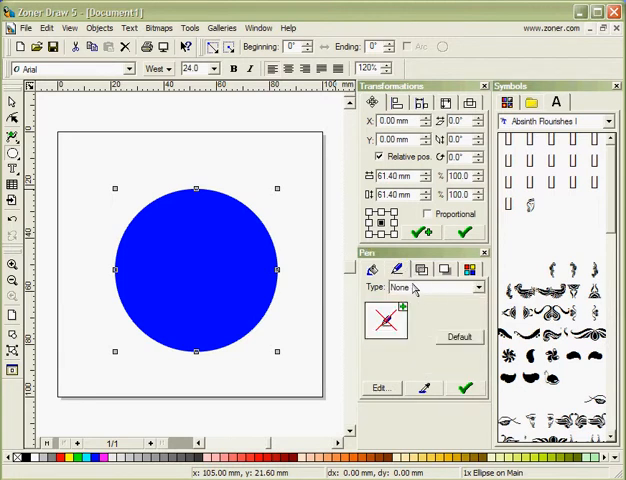
{"action": "left_click", "coordinate": [478, 288]}
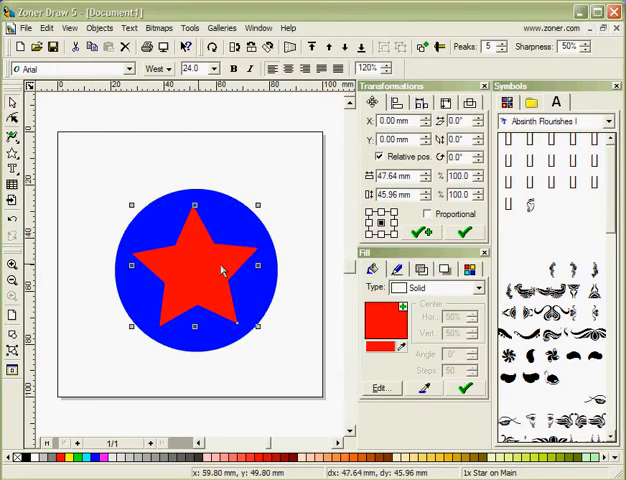
Step: Select both the blue circle and the red five-pointed star together
{"action": "left_click", "coordinate": [100, 178]}
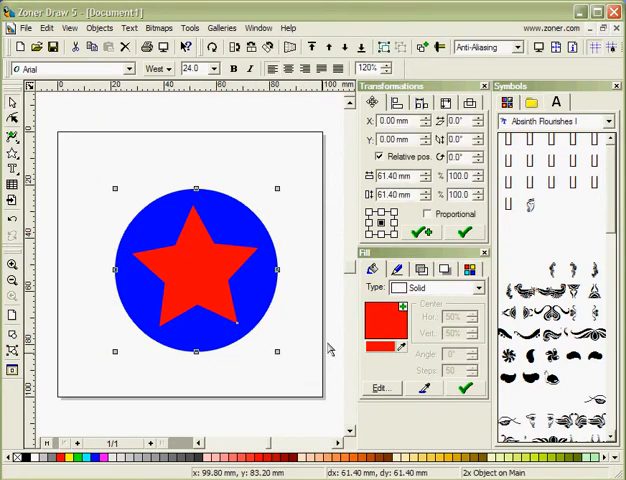
Step: Rasterize the circle and star into one bitmap with a Transparent background
{"action": "left_click", "coordinate": [158, 28]}
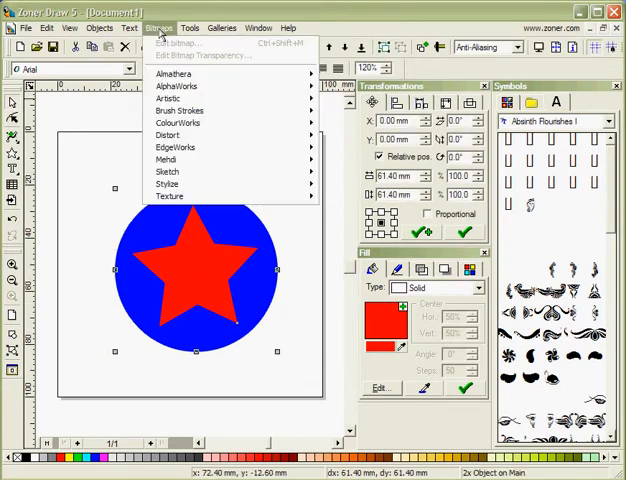
{"action": "left_click", "coordinate": [188, 28]}
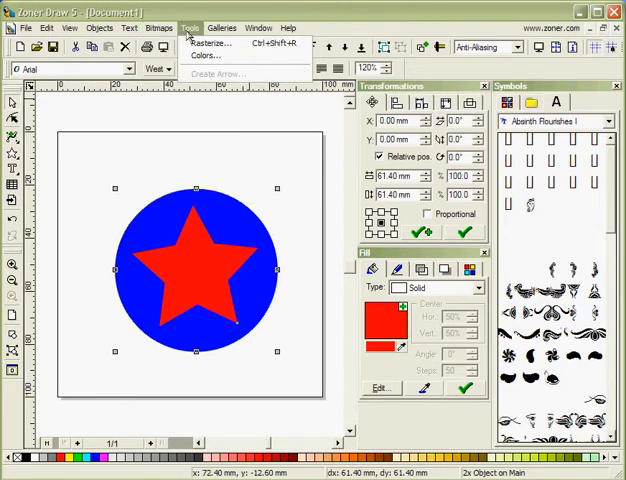
{"action": "left_click", "coordinate": [212, 44]}
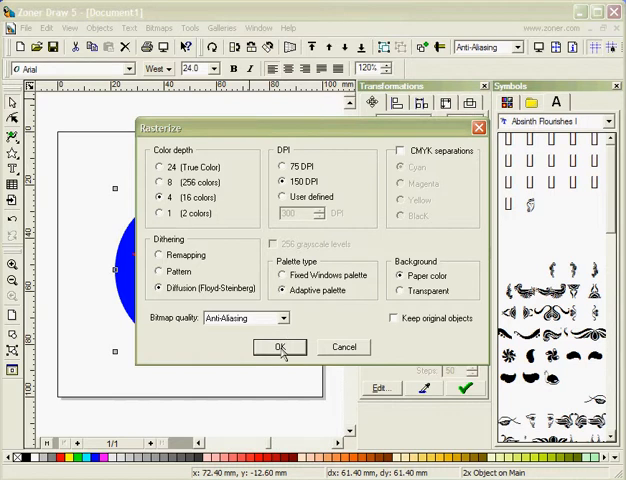
{"action": "mouse_move", "coordinate": [244, 328]}
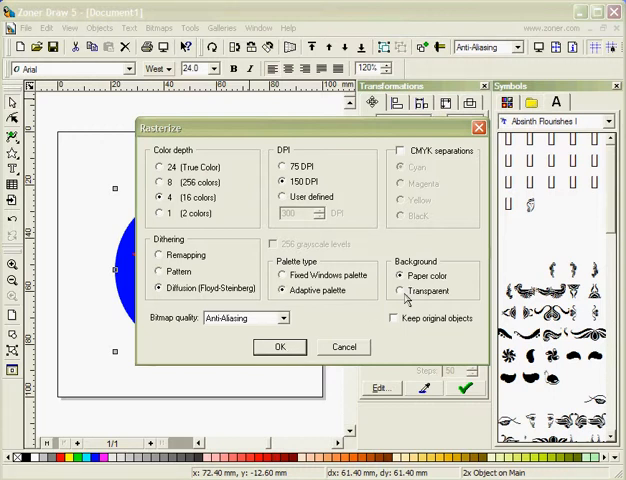
{"action": "left_click", "coordinate": [402, 290]}
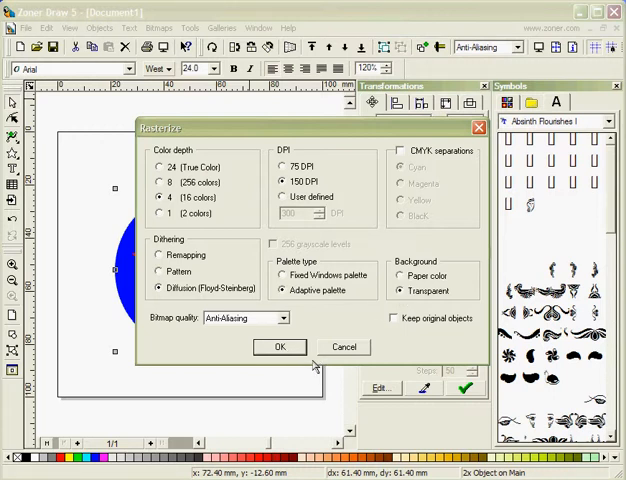
{"action": "left_click", "coordinate": [280, 348]}
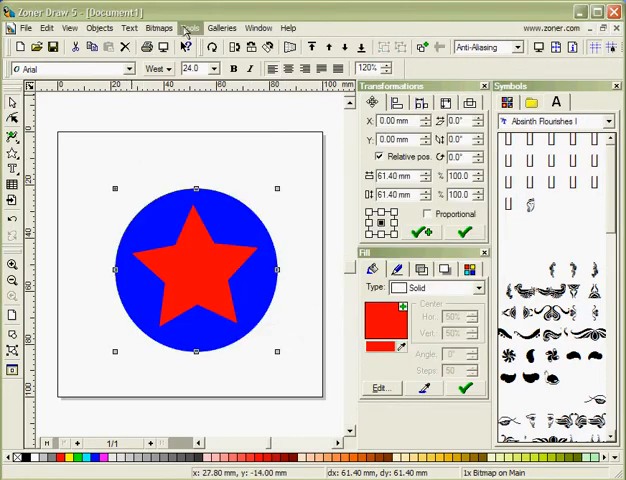
Step: Apply the Kaleidoscope 2.1 effect, zoomed out so the circle-and-star motif repeats as tiles
{"action": "left_click", "coordinate": [158, 28]}
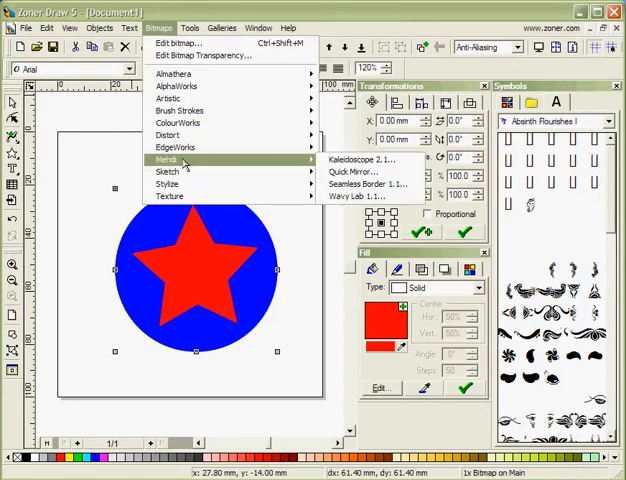
{"action": "mouse_move", "coordinate": [364, 160]}
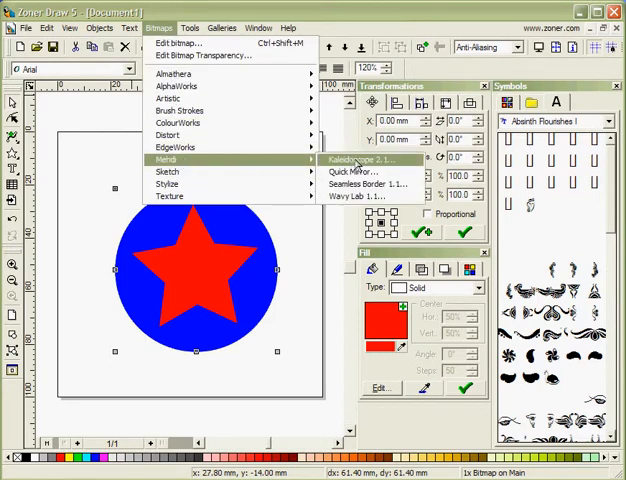
{"action": "left_click", "coordinate": [364, 160]}
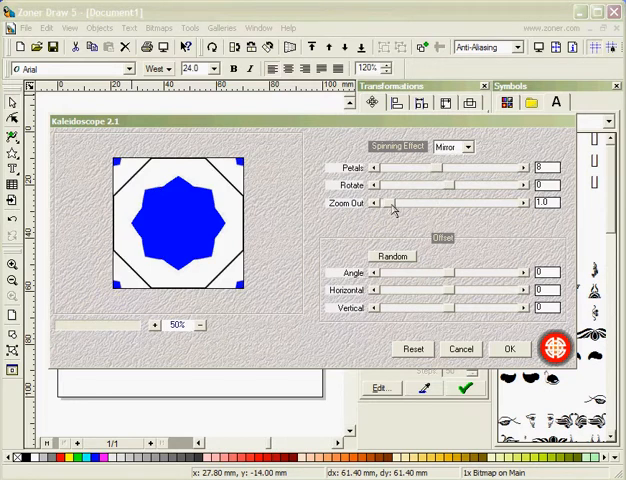
{"action": "left_click_drag", "start_coordinate": [378, 202], "coordinate": [416, 202]}
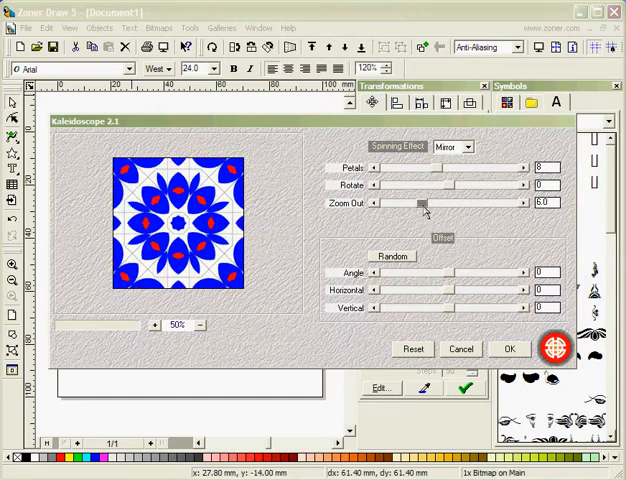
{"action": "mouse_move", "coordinate": [392, 276]}
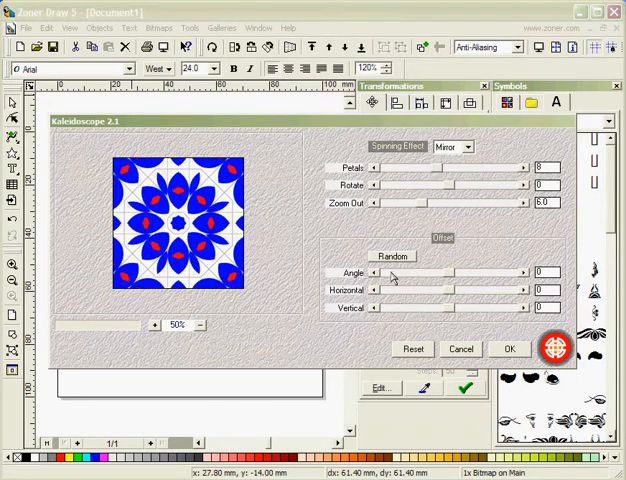
{"action": "mouse_move", "coordinate": [450, 280]}
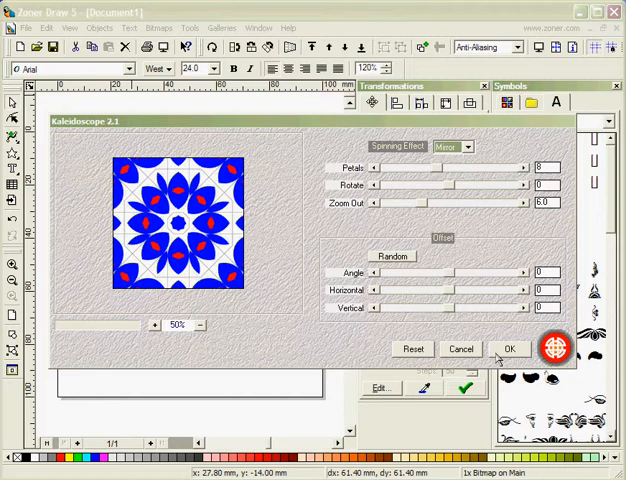
{"action": "left_click", "coordinate": [510, 348]}
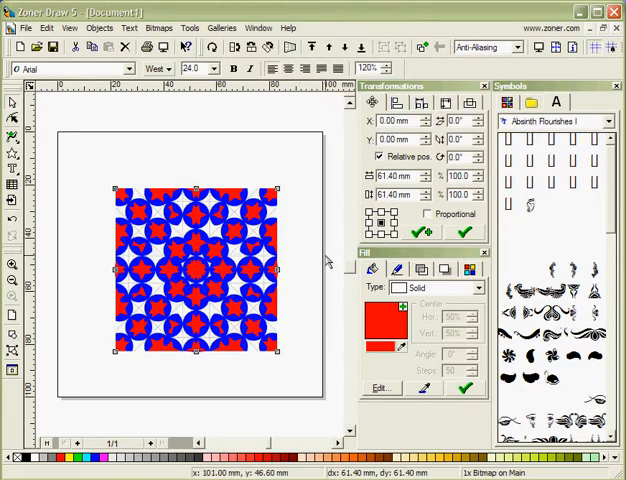
{"action": "mouse_move", "coordinate": [328, 260]}
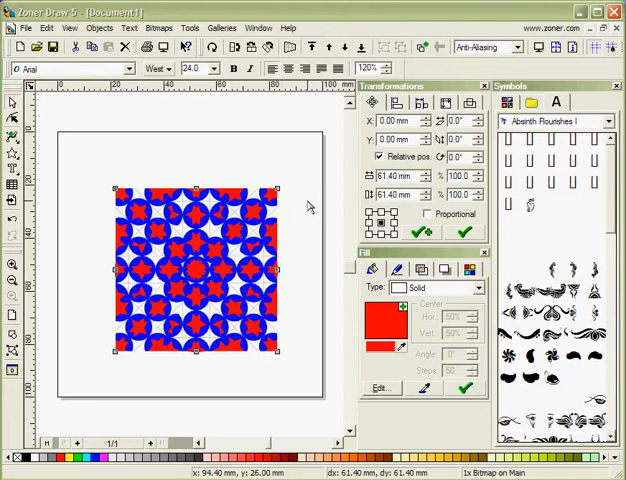
{"action": "mouse_move", "coordinate": [310, 204]}
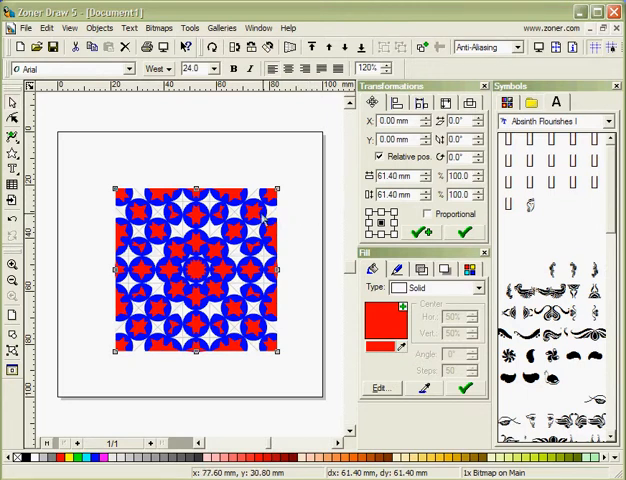
{"action": "mouse_move", "coordinate": [164, 362]}
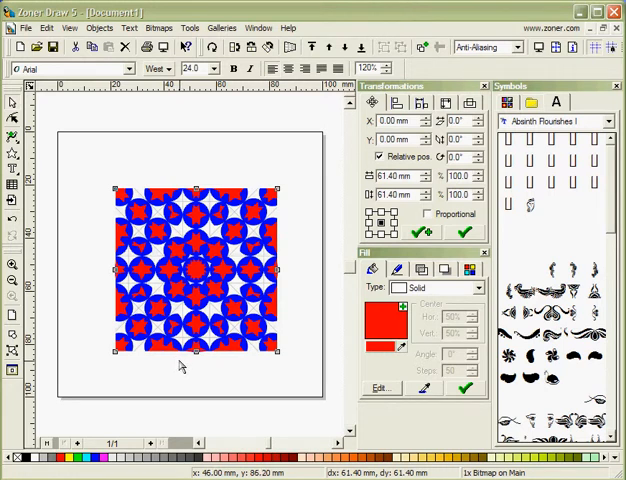
{"action": "mouse_move", "coordinate": [184, 372]}
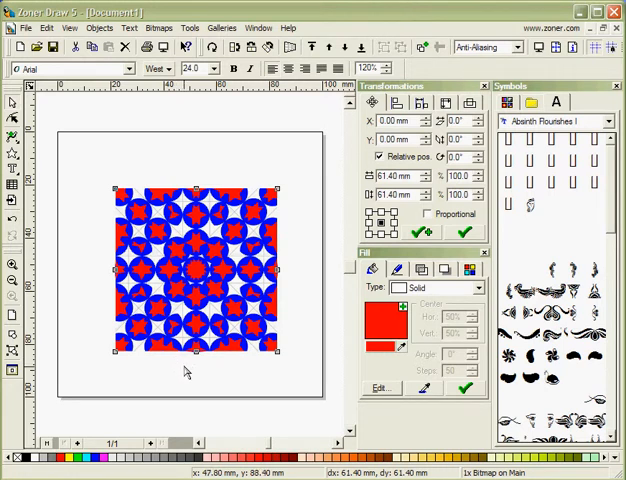
{"action": "mouse_move", "coordinate": [96, 340]}
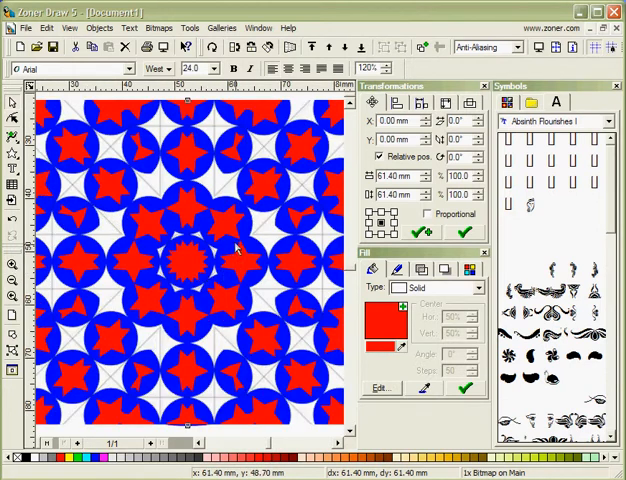
{"action": "mouse_move", "coordinate": [106, 176]}
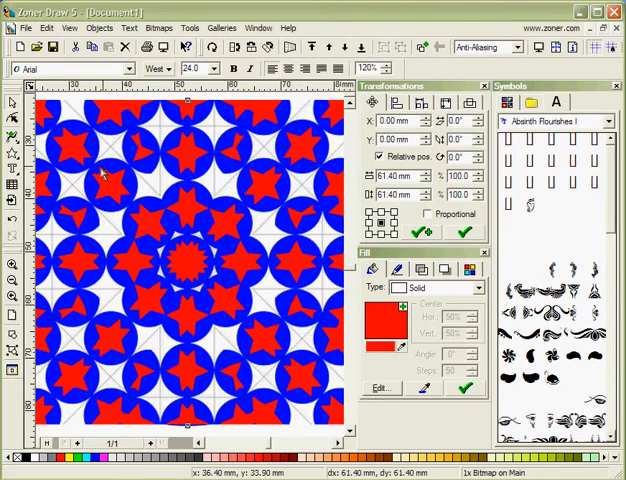
{"action": "mouse_move", "coordinate": [196, 128]}
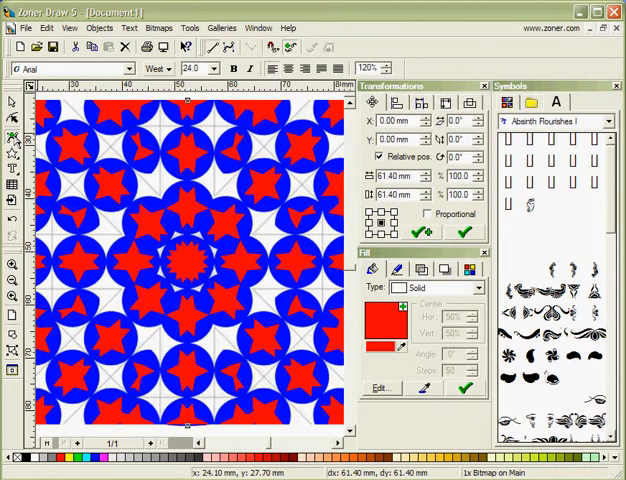
{"action": "mouse_move", "coordinate": [100, 136]}
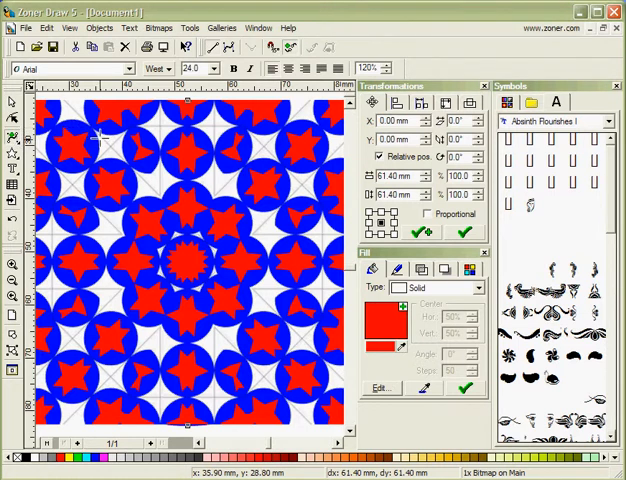
{"action": "mouse_move", "coordinate": [116, 138]}
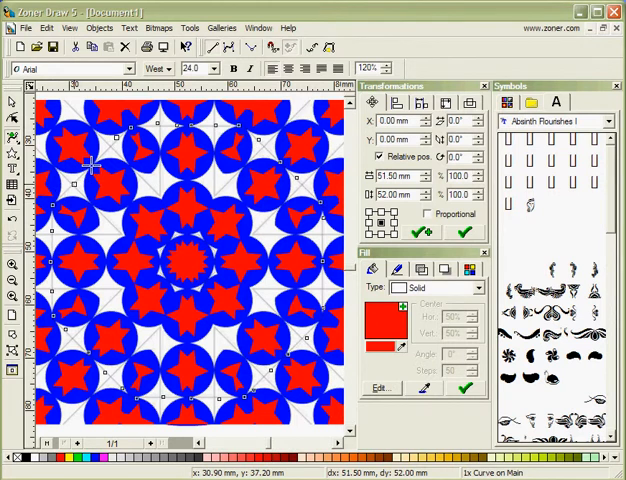
{"action": "mouse_move", "coordinate": [114, 136]}
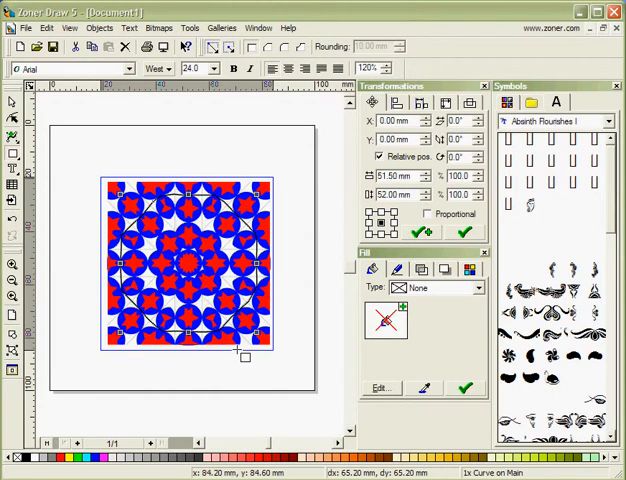
Step: Clear the selection and select the octagonal outline over the pattern's centre
{"action": "left_click", "coordinate": [244, 356]}
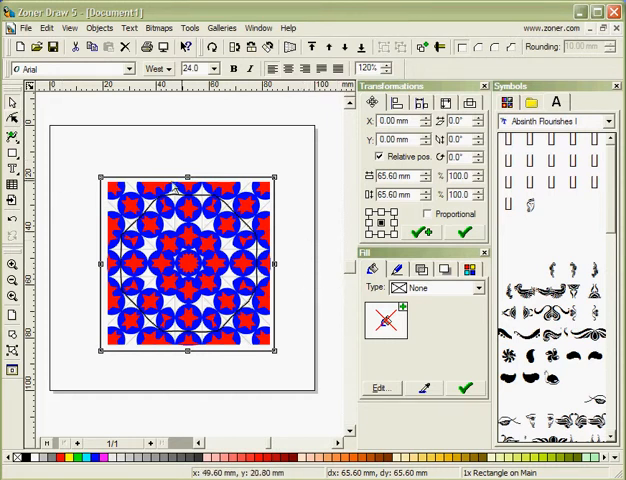
{"action": "mouse_move", "coordinate": [268, 316]}
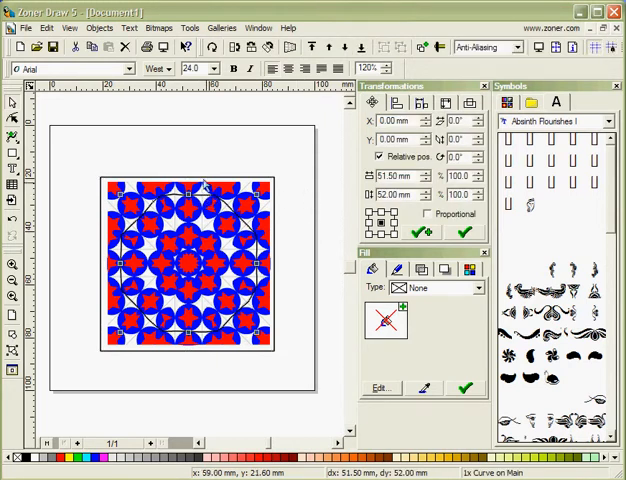
{"action": "mouse_move", "coordinate": [178, 150]}
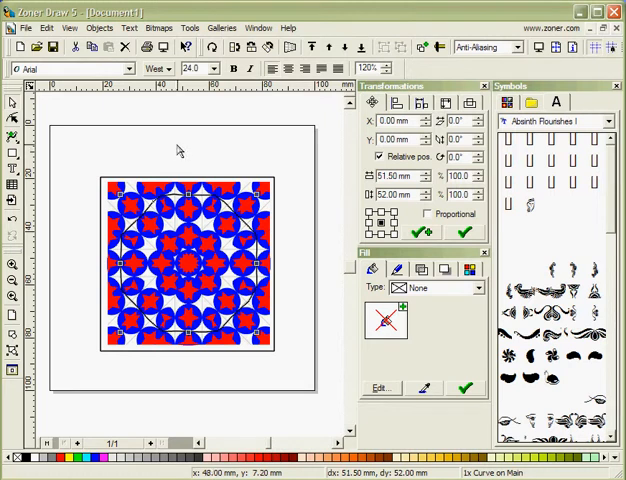
{"action": "mouse_move", "coordinate": [196, 182]}
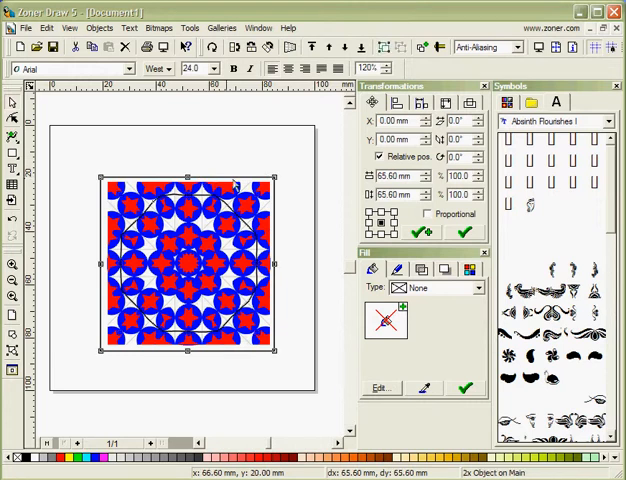
{"action": "mouse_move", "coordinate": [238, 184]}
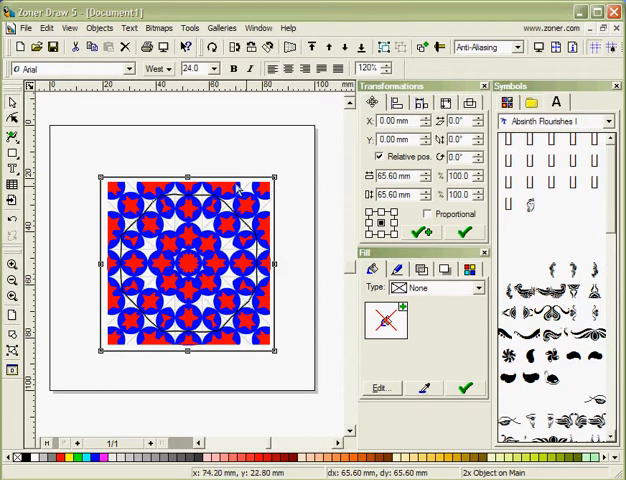
{"action": "left_click", "coordinate": [264, 156]}
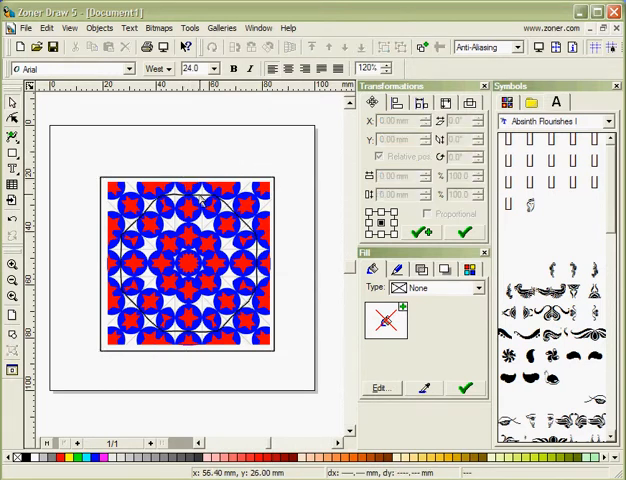
{"action": "left_click", "coordinate": [200, 270]}
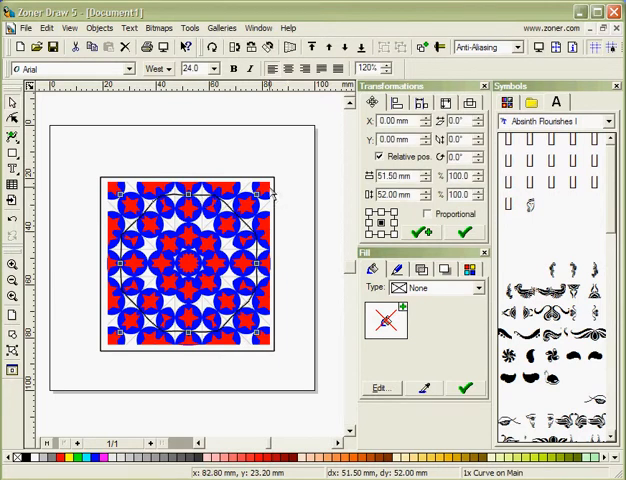
Step: Mark the octagon as the trimming cutter via Objects > Operations > Trim Objects
{"action": "left_click", "coordinate": [100, 28]}
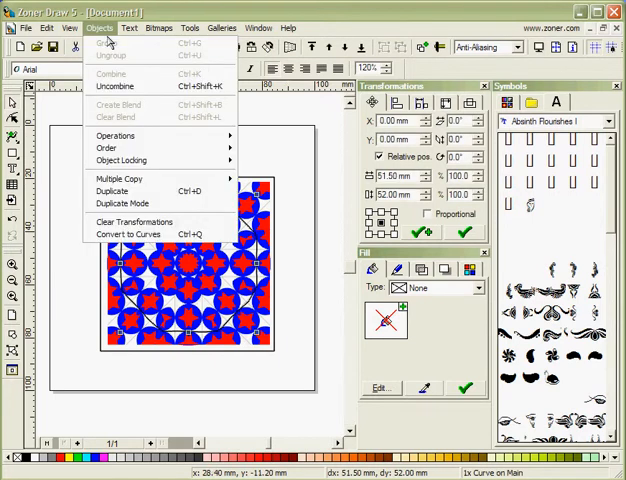
{"action": "mouse_move", "coordinate": [116, 136]}
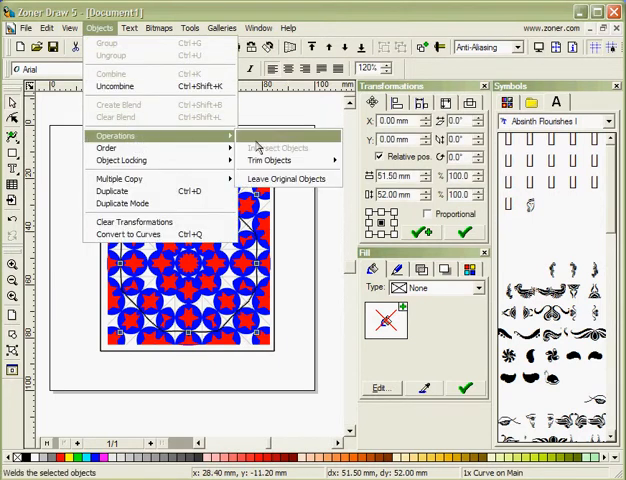
{"action": "mouse_move", "coordinate": [268, 160]}
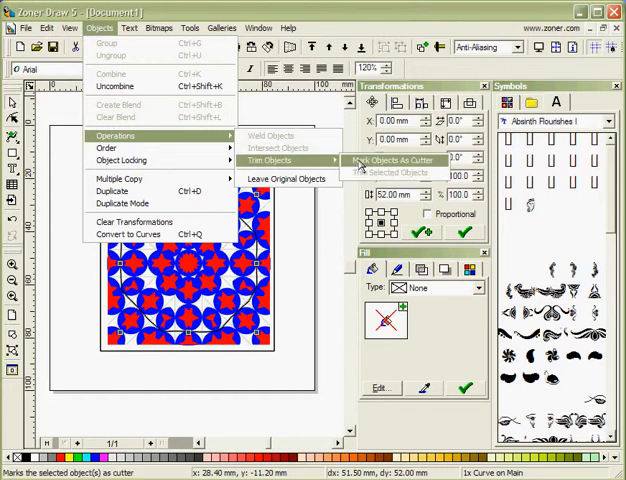
{"action": "left_click", "coordinate": [392, 160]}
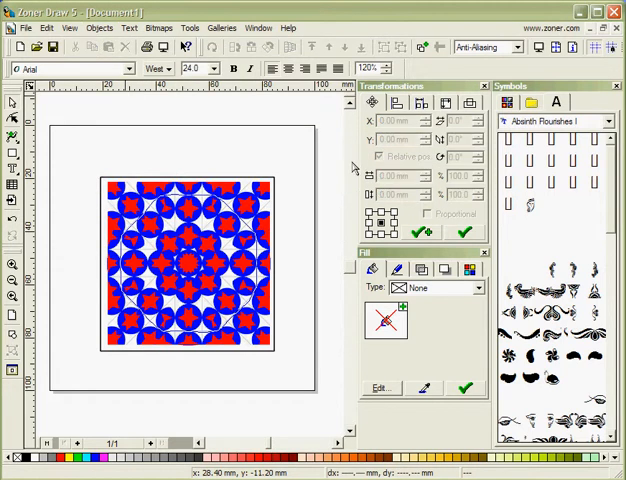
{"action": "mouse_move", "coordinate": [256, 236]}
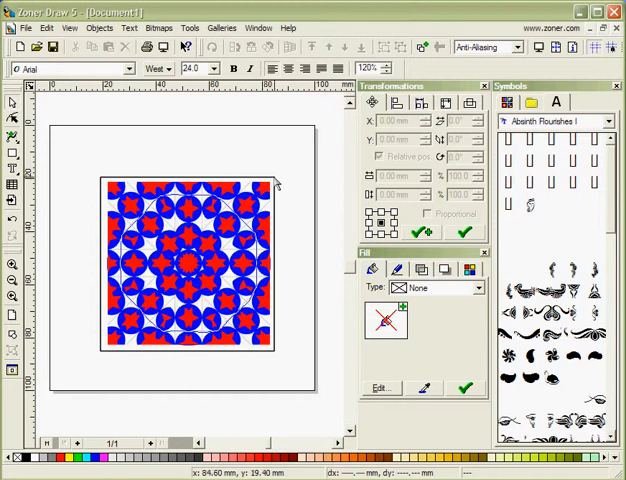
Step: Trim the kaleidoscope bitmap with the marked octagon cutter
{"action": "left_click", "coordinate": [100, 28]}
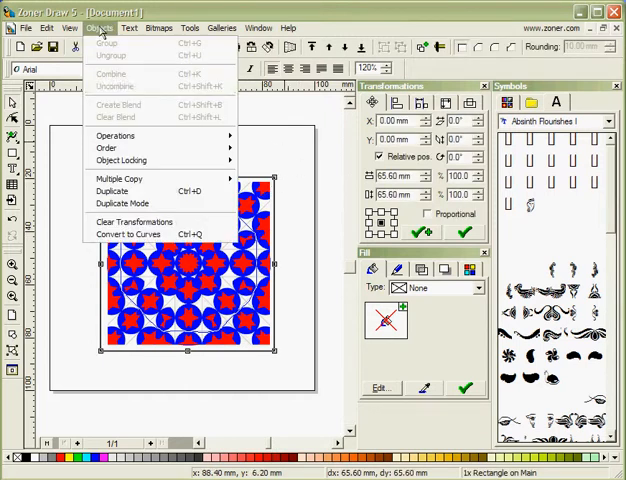
{"action": "mouse_move", "coordinate": [116, 136]}
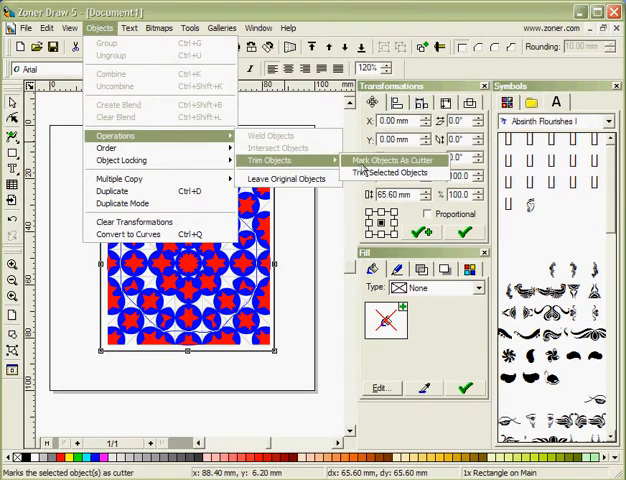
{"action": "mouse_move", "coordinate": [390, 172]}
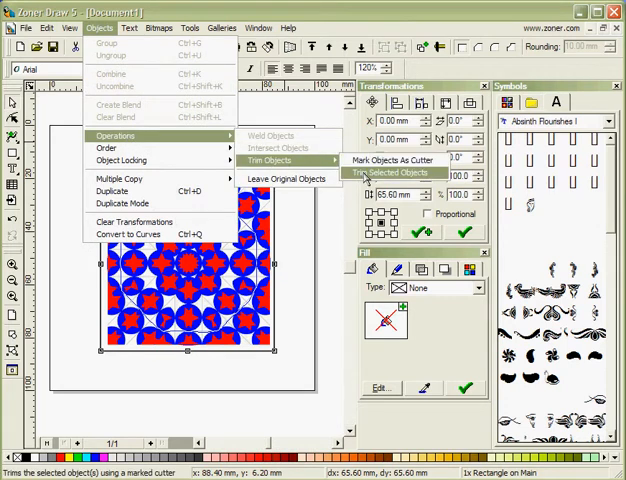
{"action": "left_click", "coordinate": [390, 172]}
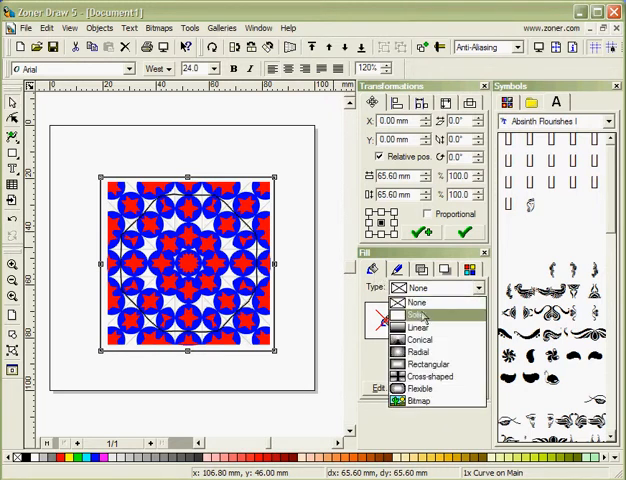
Step: Try a Solid fill on the trimmed shape, then set its fill to None
{"action": "left_click", "coordinate": [416, 314]}
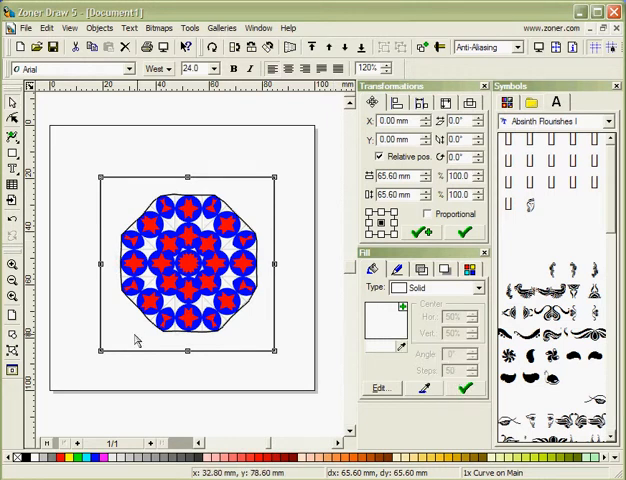
{"action": "mouse_move", "coordinate": [232, 196]}
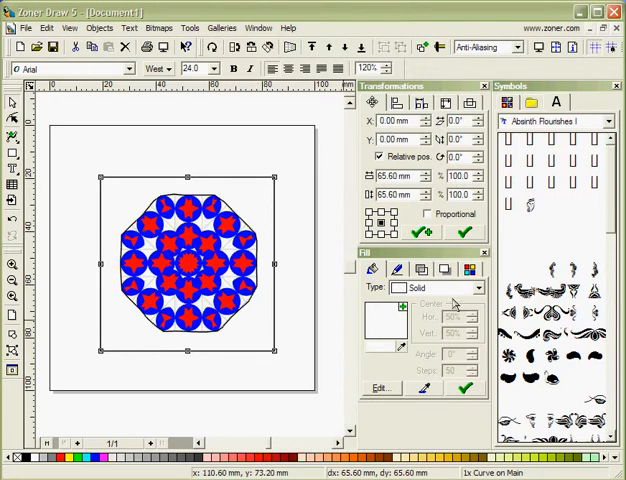
{"action": "left_click", "coordinate": [398, 268]}
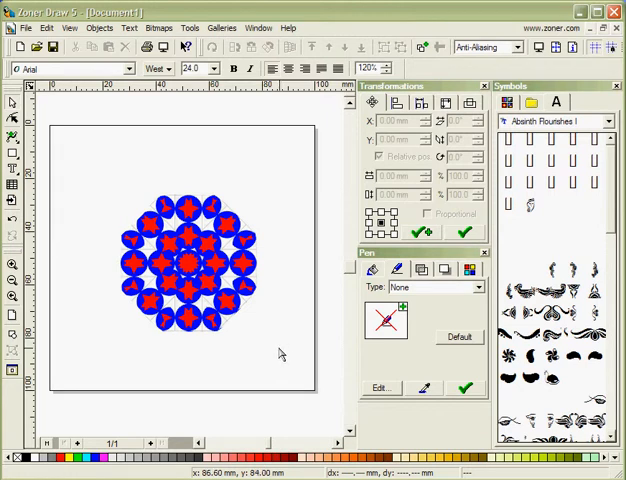
{"action": "mouse_move", "coordinate": [280, 344]}
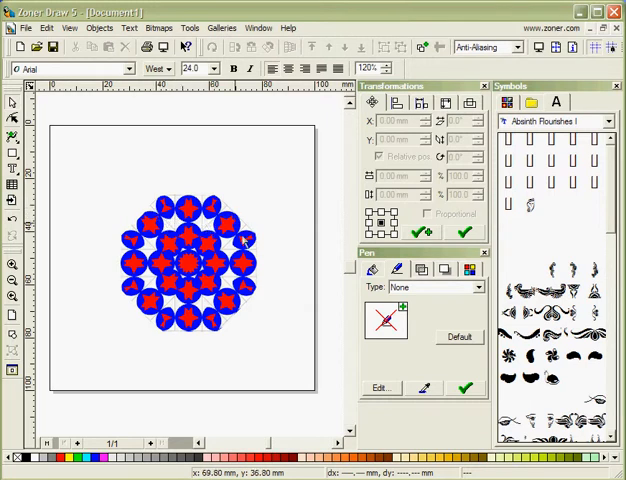
{"action": "mouse_move", "coordinate": [312, 208]}
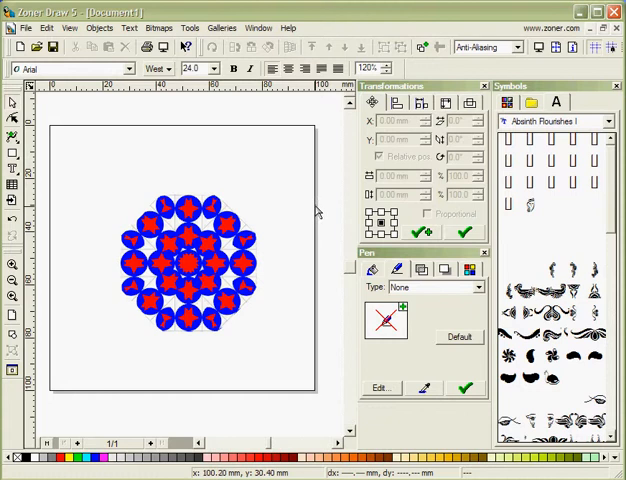
{"action": "mouse_move", "coordinate": [84, 170]}
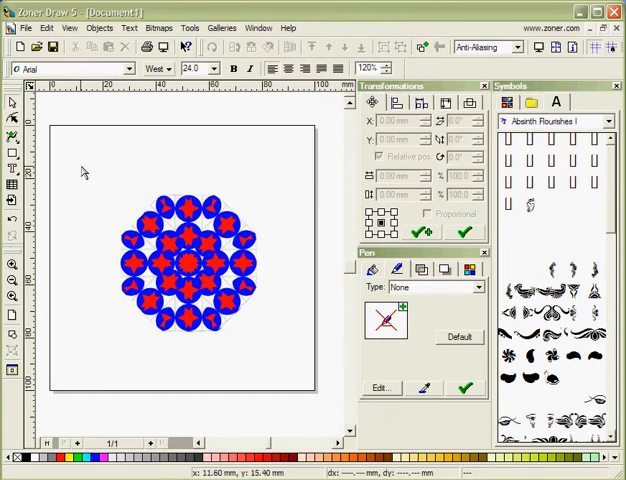
Step: Export the drawing as KAL4.bmp, a 640 × 640 pixel Windows Bitmap
{"action": "left_click", "coordinate": [24, 28]}
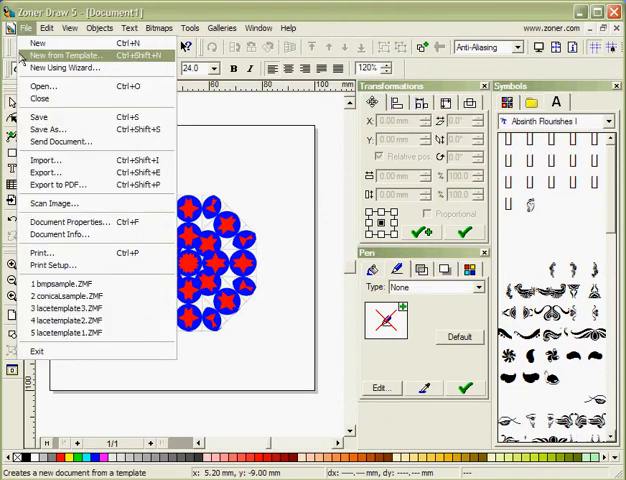
{"action": "left_click", "coordinate": [46, 172]}
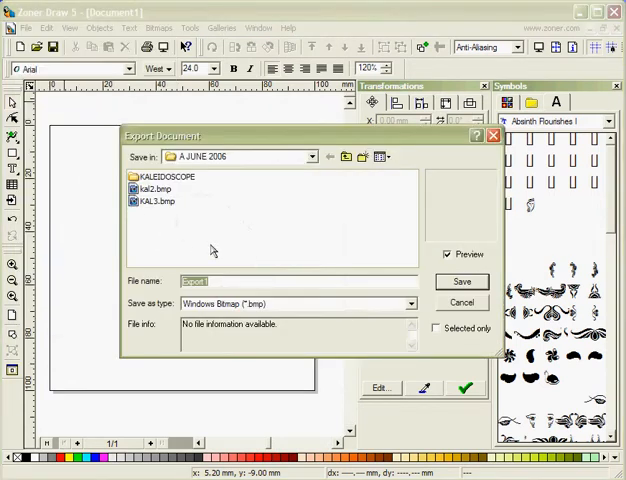
{"action": "left_click", "coordinate": [158, 200]}
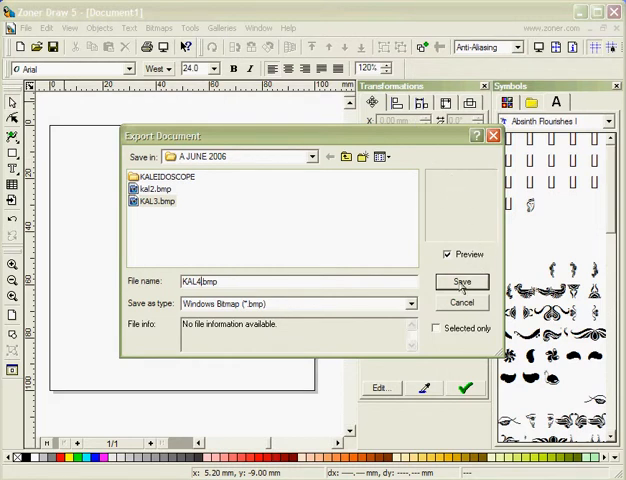
{"action": "left_click", "coordinate": [460, 280]}
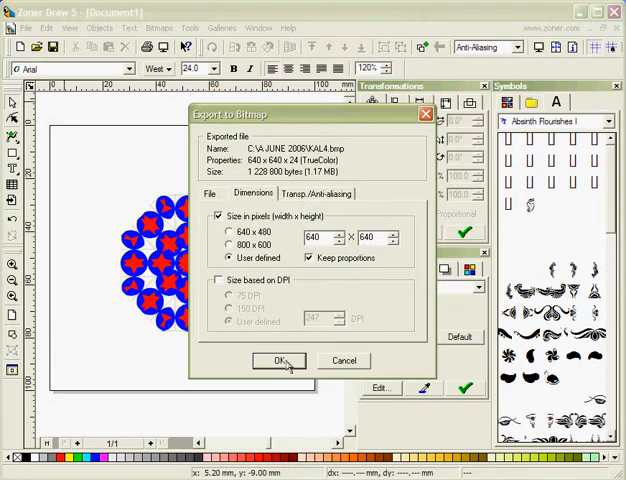
{"action": "left_click", "coordinate": [280, 360]}
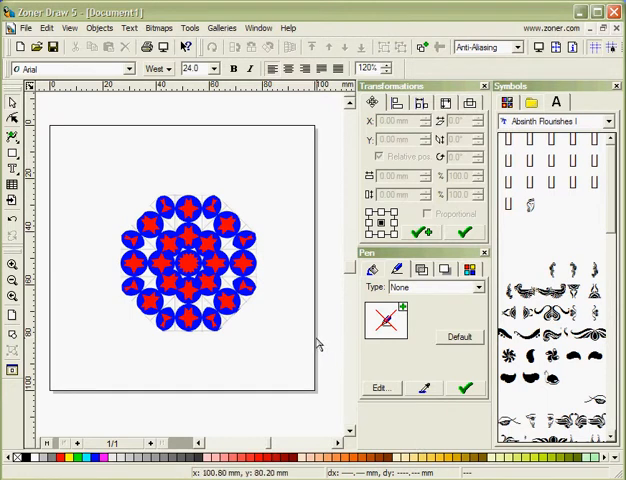
{"action": "mouse_move", "coordinate": [318, 344]}
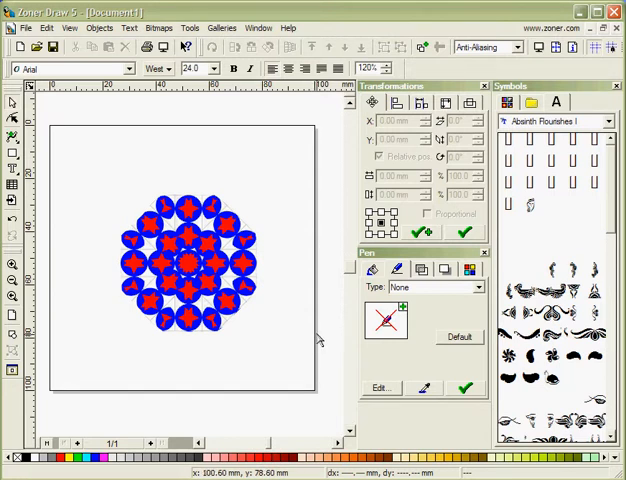
{"action": "mouse_move", "coordinate": [312, 340]}
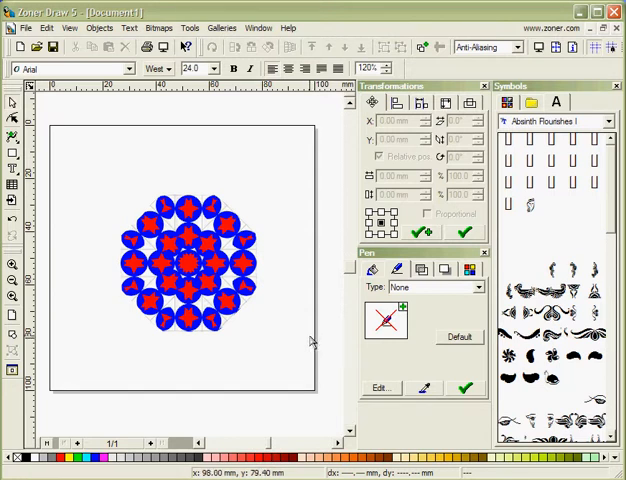